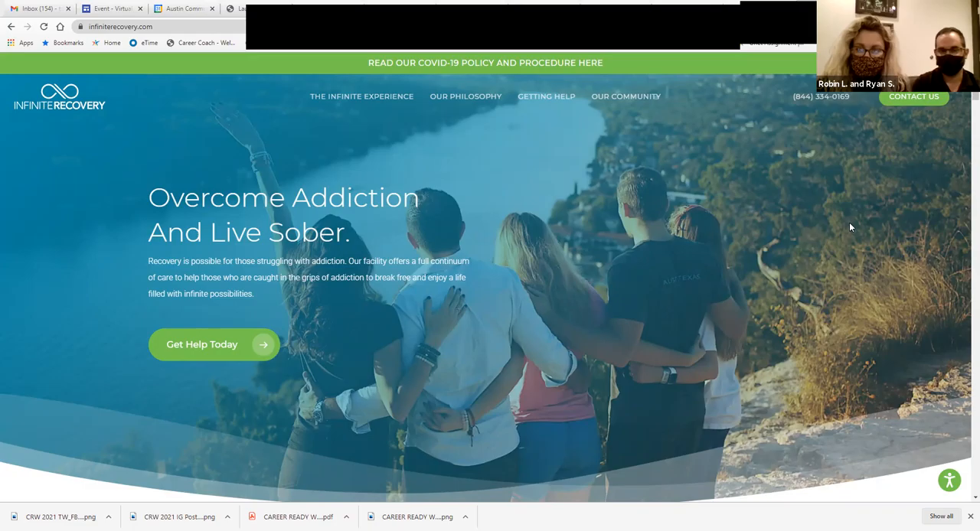
mouse_move(758, 170)
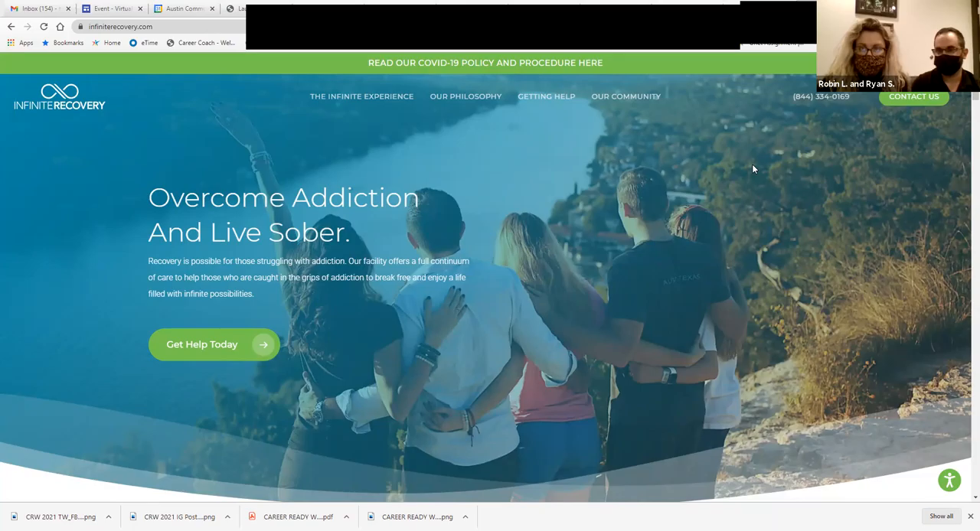
mouse_move(682, 250)
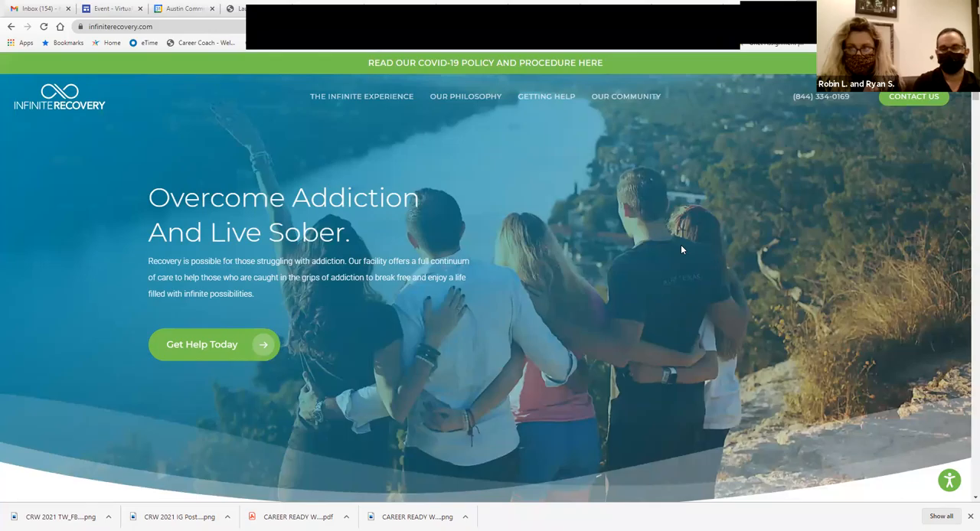
- Scroll past the insurance plans and audience panels to the 8-Step Road To Recovery section
scroll(down, 3)
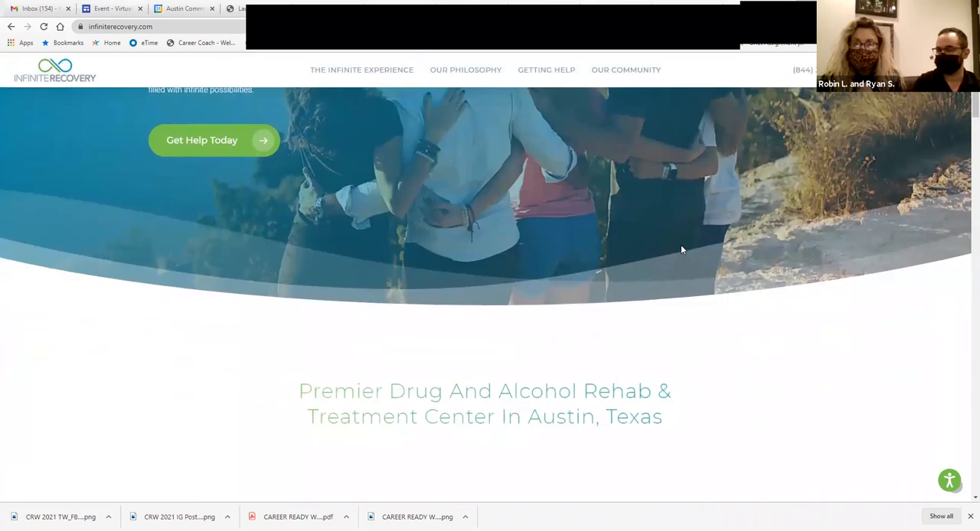
scroll(down, 3)
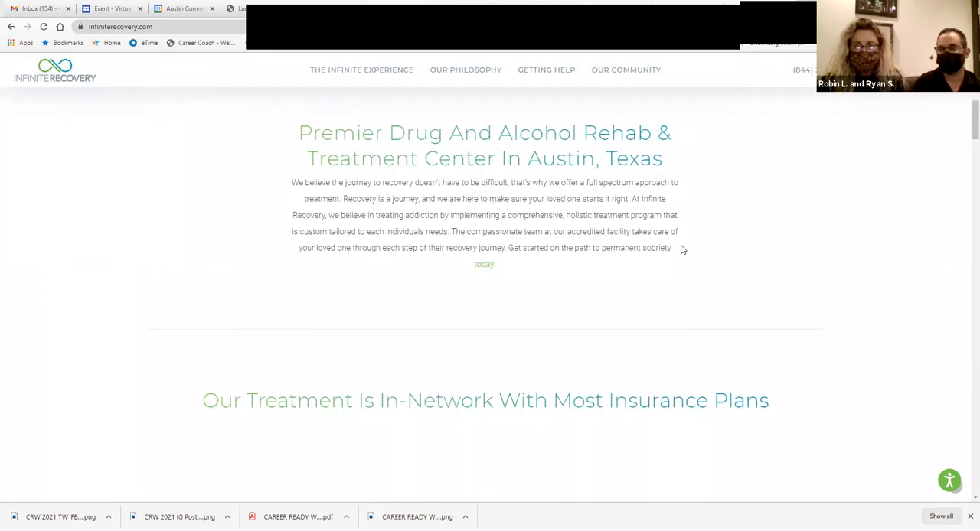
scroll(down, 3)
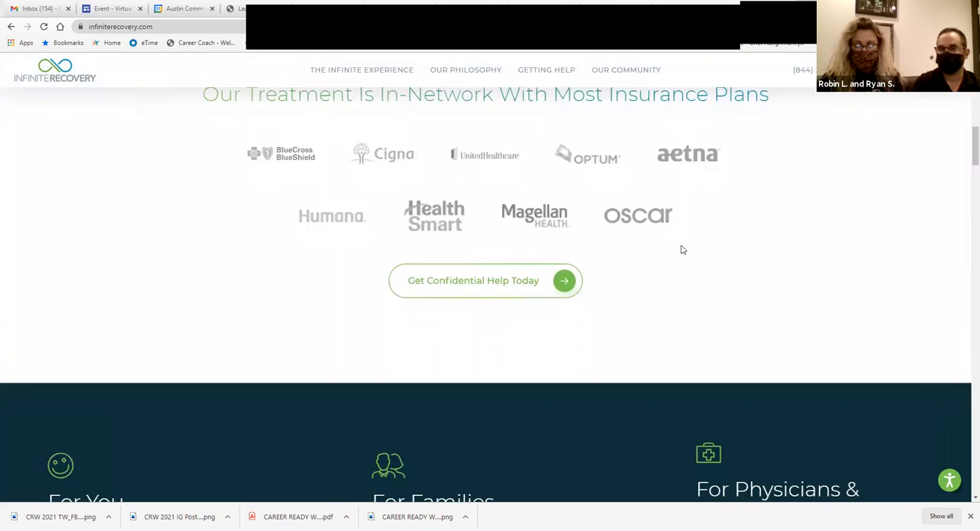
scroll(down, 3)
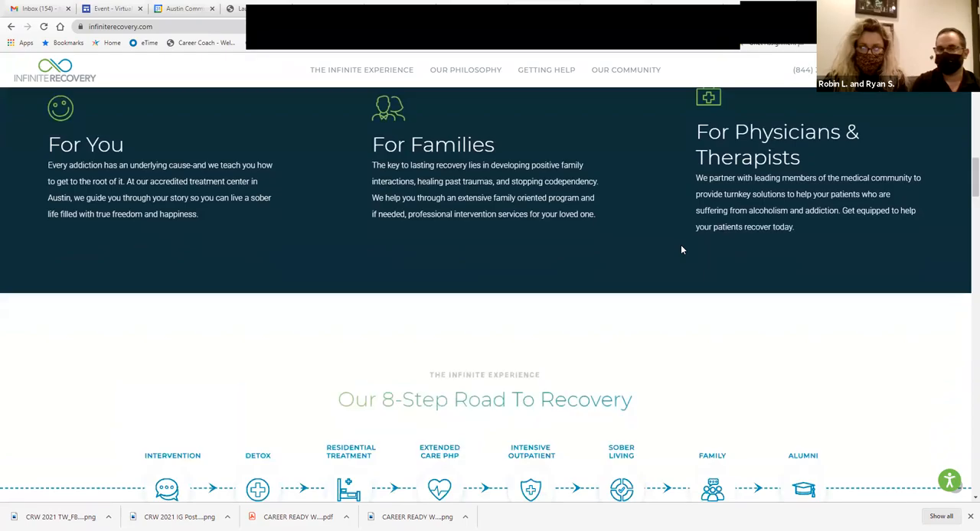
scroll(down, 3)
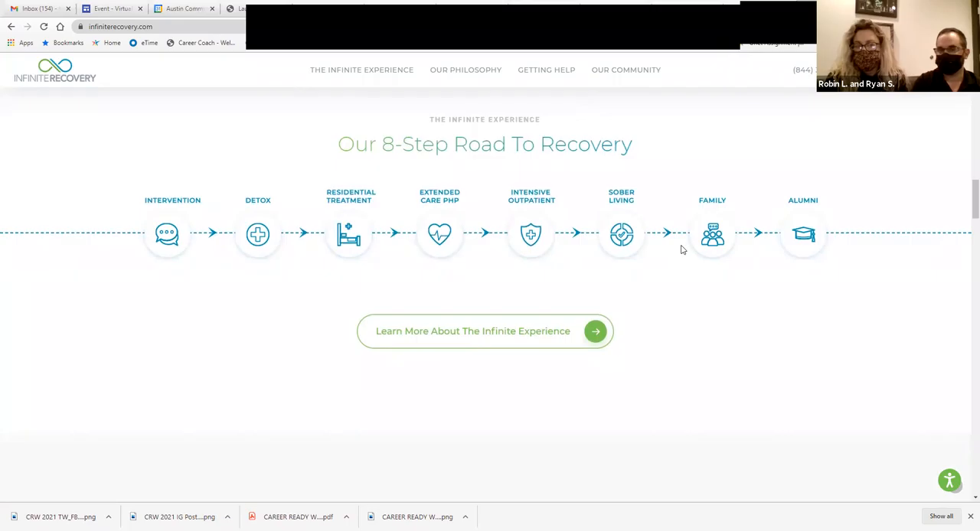
scroll(down, 3)
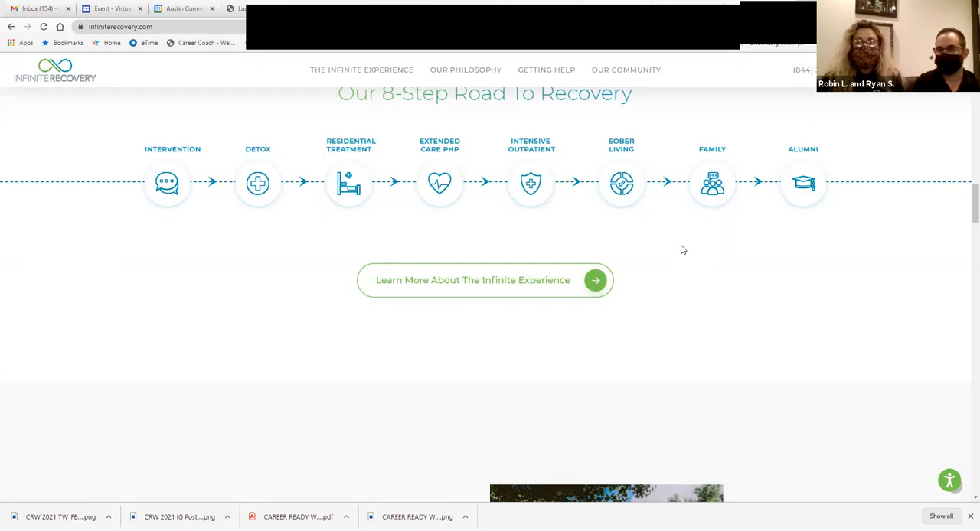
scroll(up, 3)
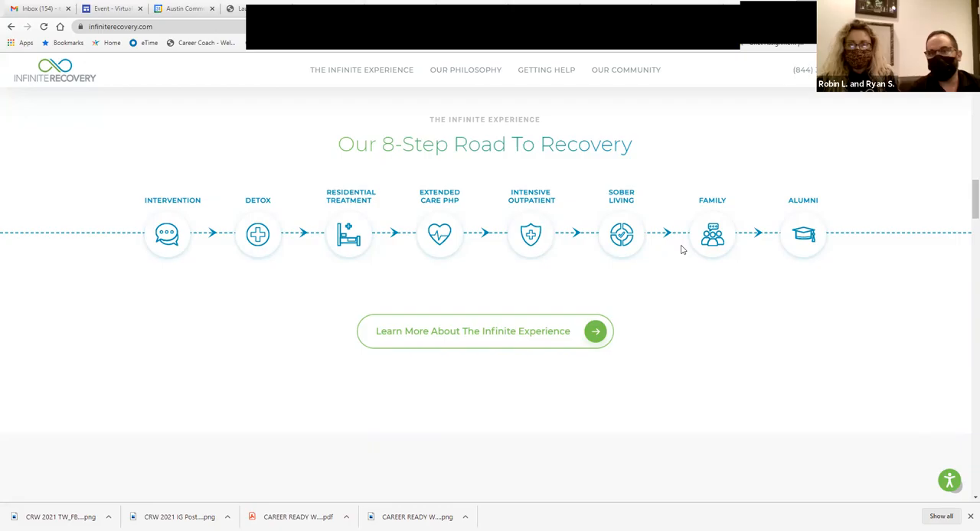
- Scroll to 'A Dual Diagnosis Drug Rehab In Austin' with its facility photo grid
scroll(down, 3)
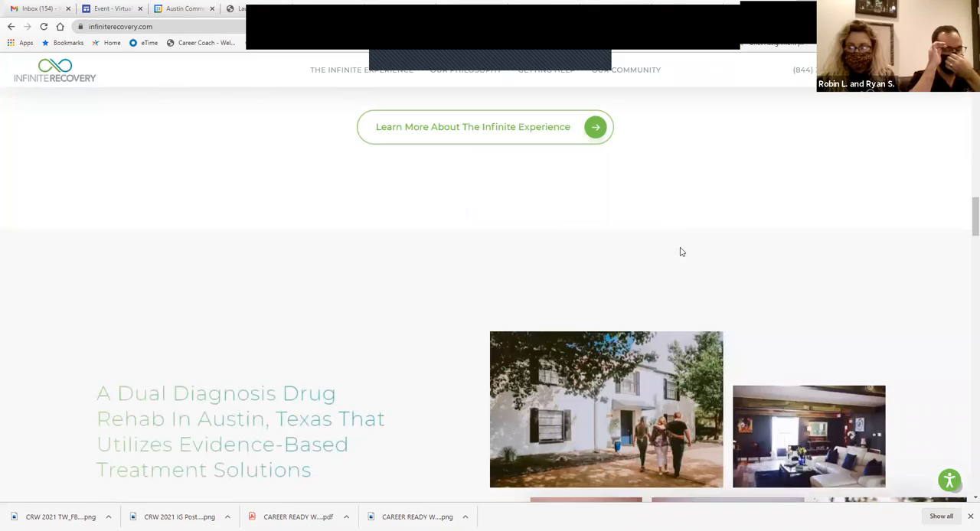
scroll(down, 3)
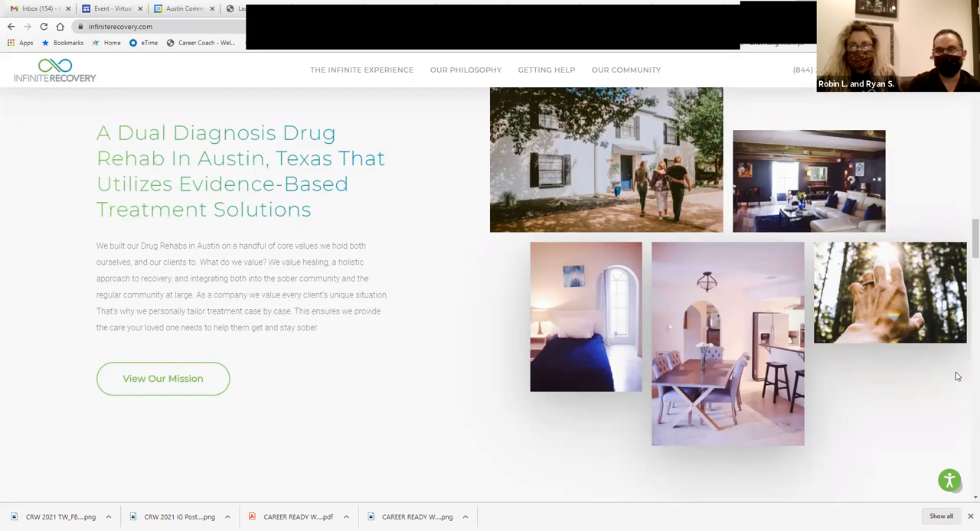
- Scroll past 'We're Setting A New Standard' to the 'Starting Your Journey' banner and client stories
scroll(down, 3)
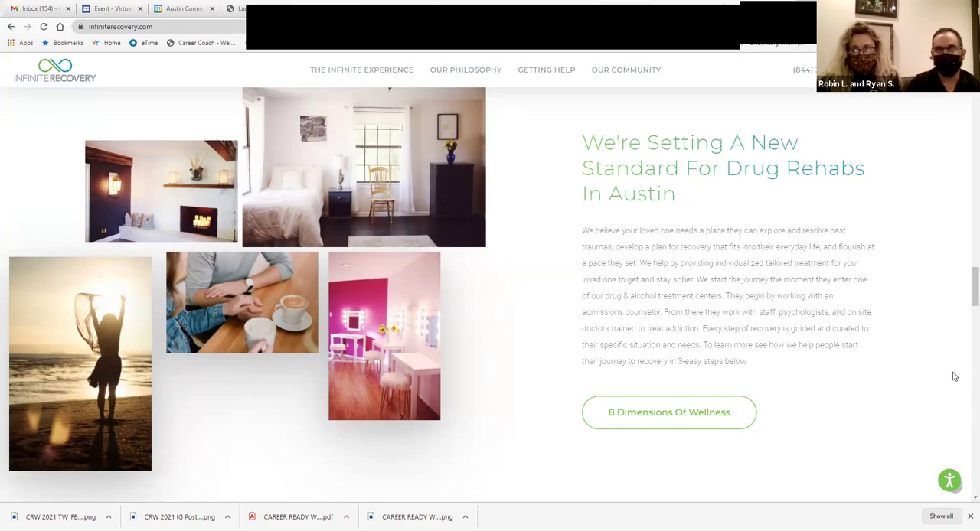
scroll(down, 3)
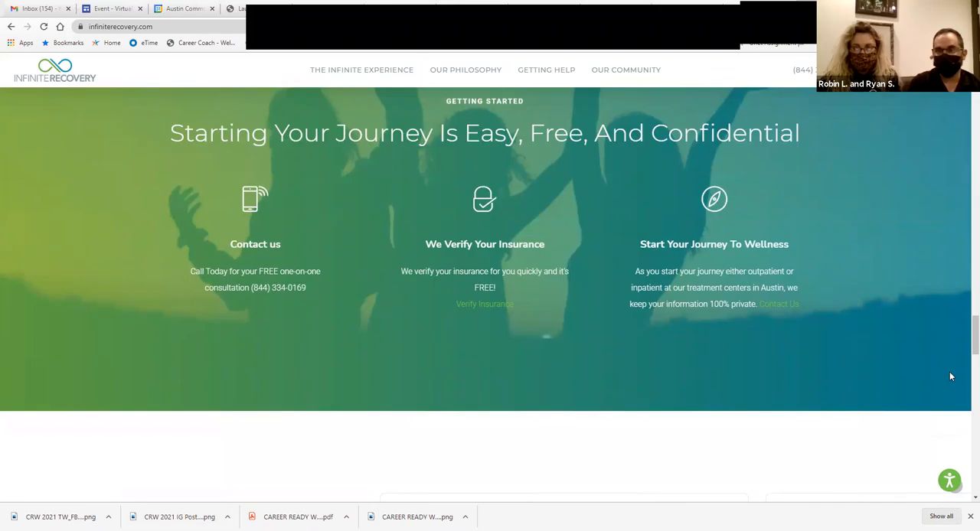
scroll(down, 3)
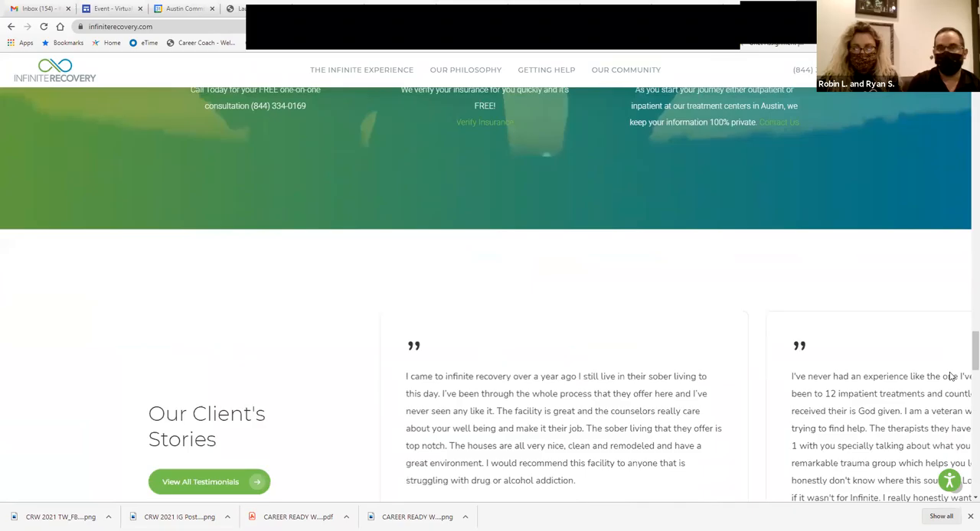
- Scroll past the client testimonials to the accreditation badges and Ready To Discover section
scroll(down, 3)
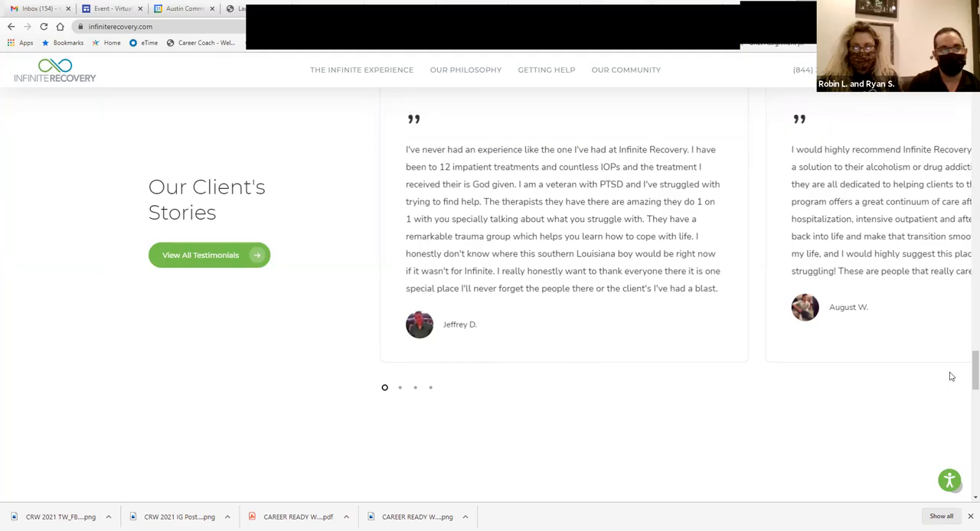
click(399, 388)
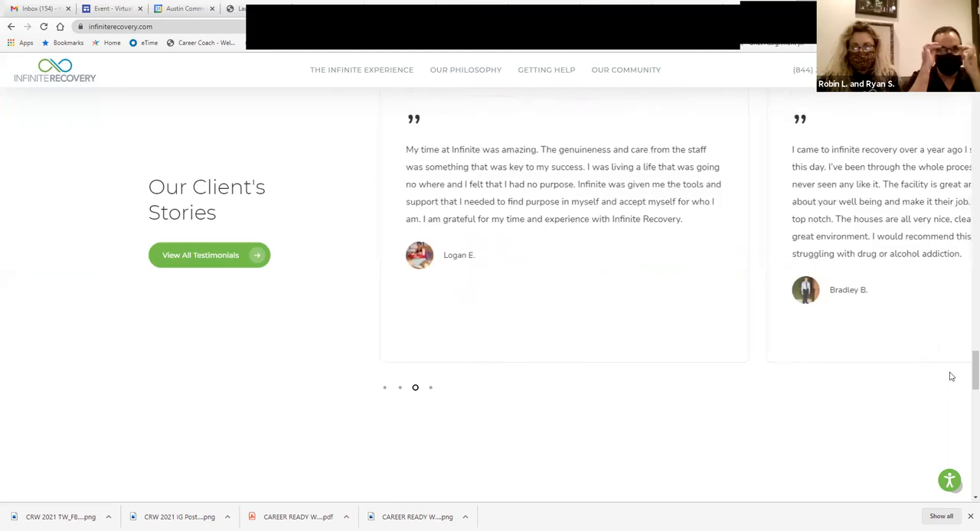
scroll(down, 3)
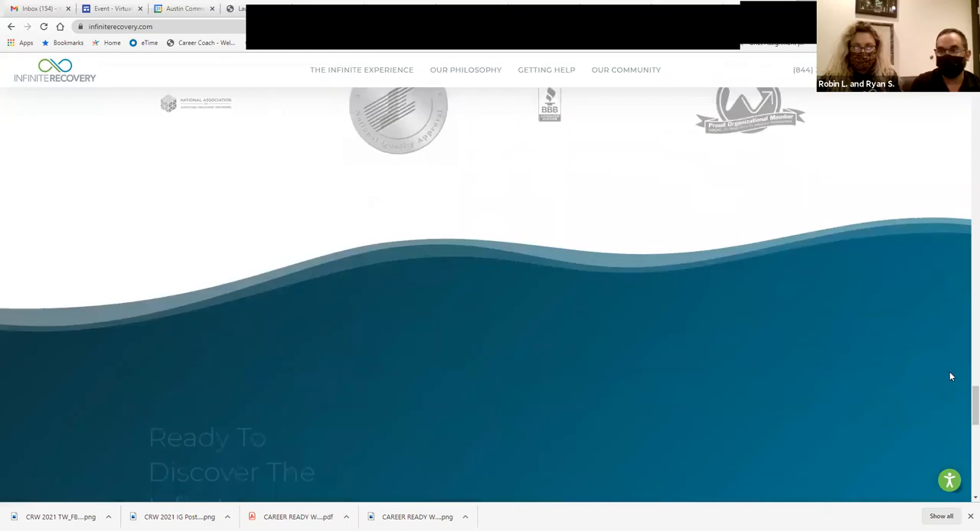
scroll(down, 3)
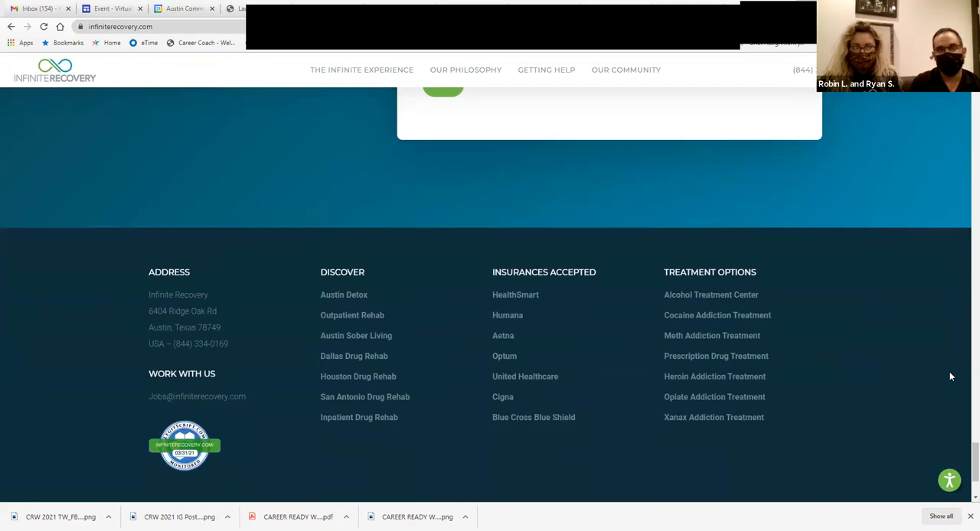
mouse_move(196, 397)
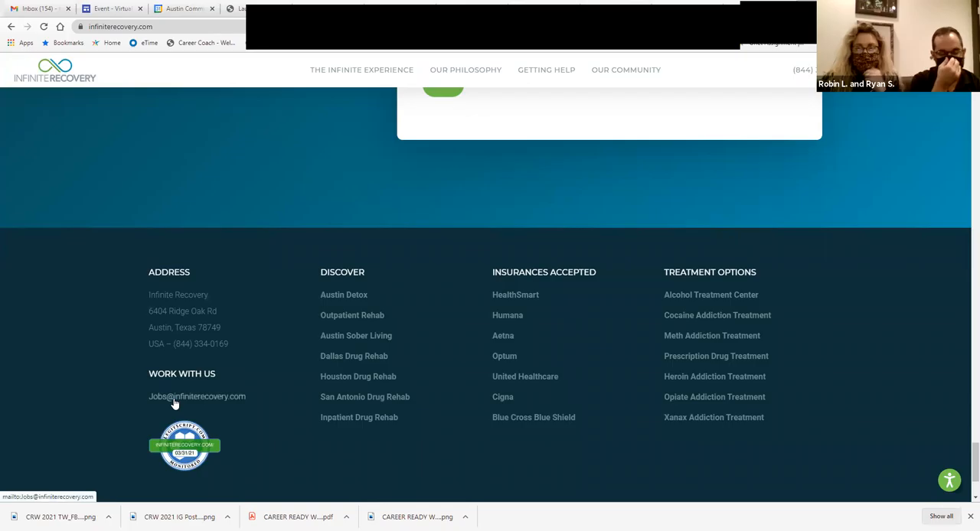
mouse_move(965, 504)
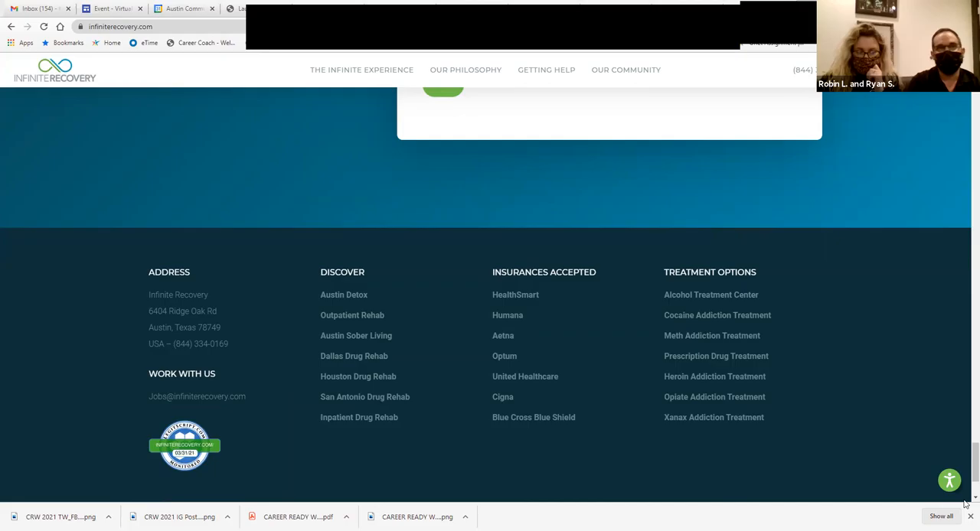
scroll(down, 3)
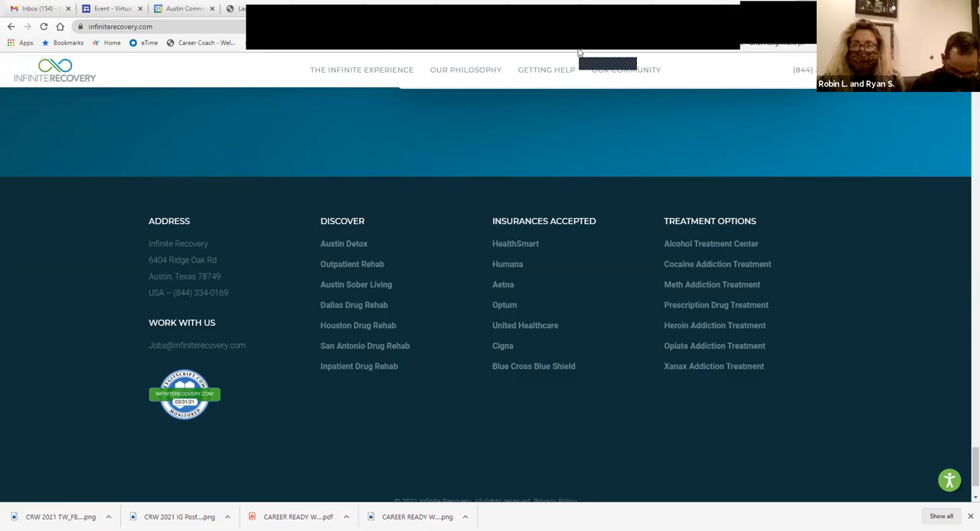
mouse_move(567, 46)
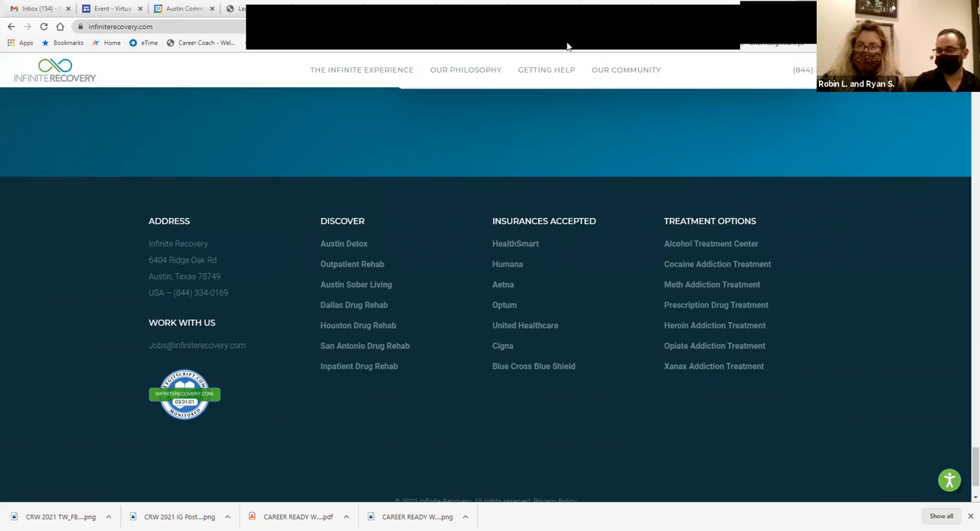
mouse_move(508, 264)
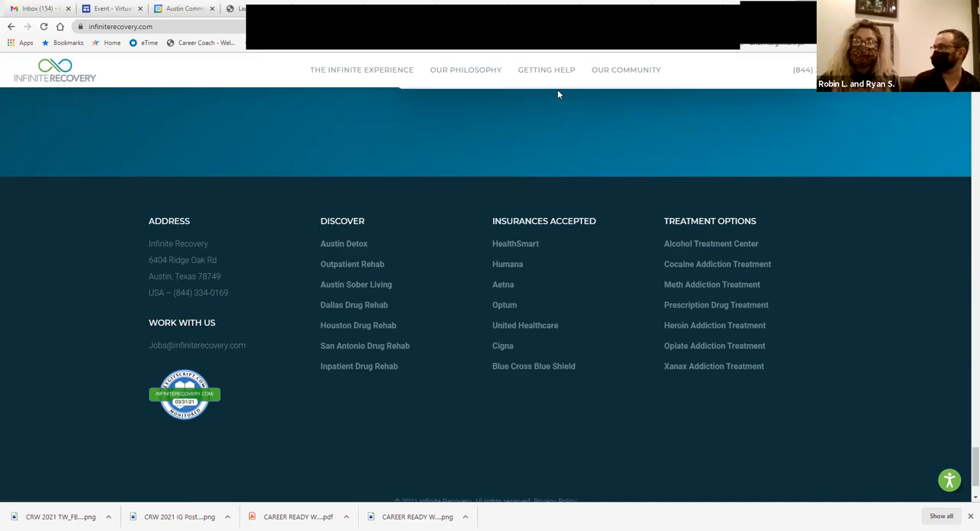
mouse_move(743, 137)
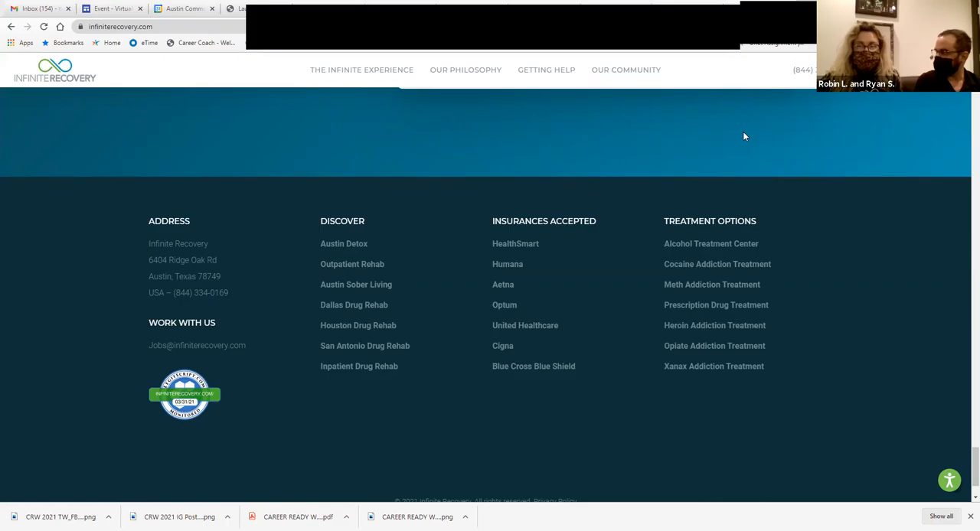
mouse_move(289, 306)
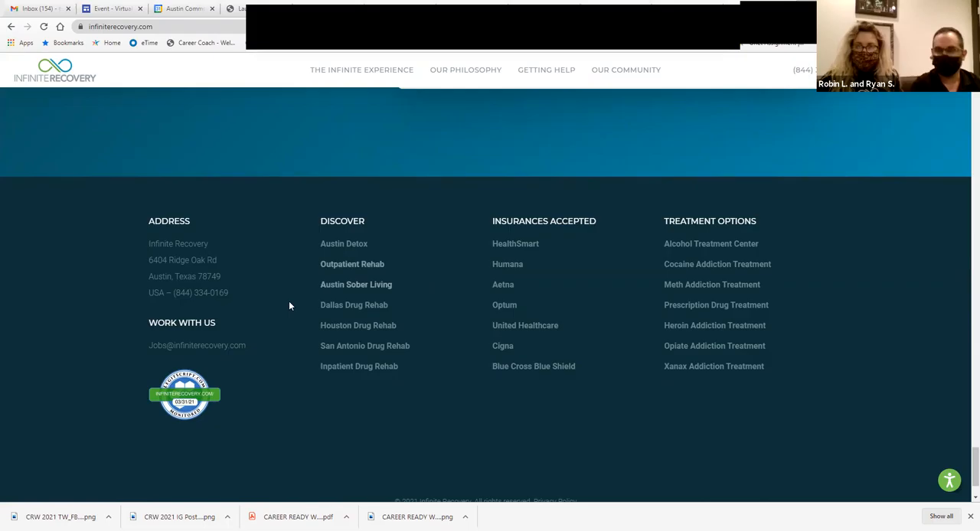
mouse_move(238, 350)
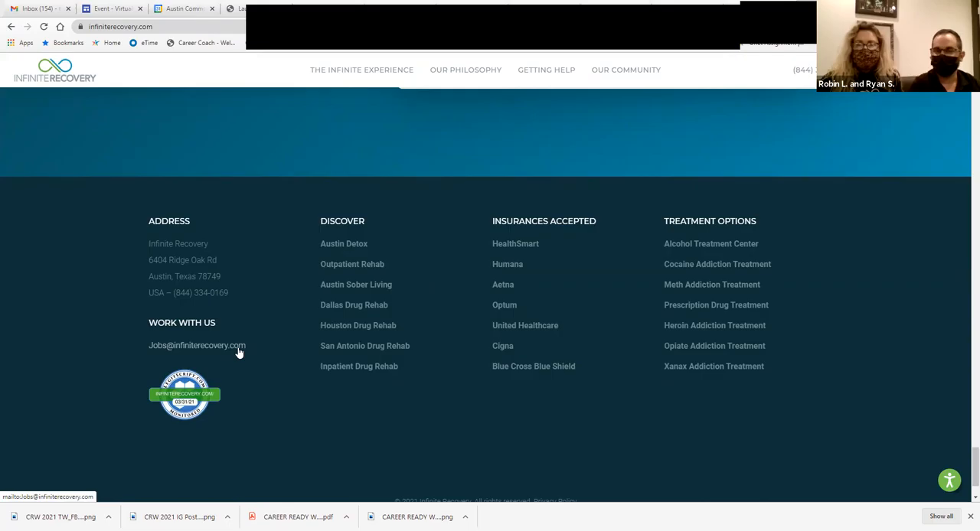